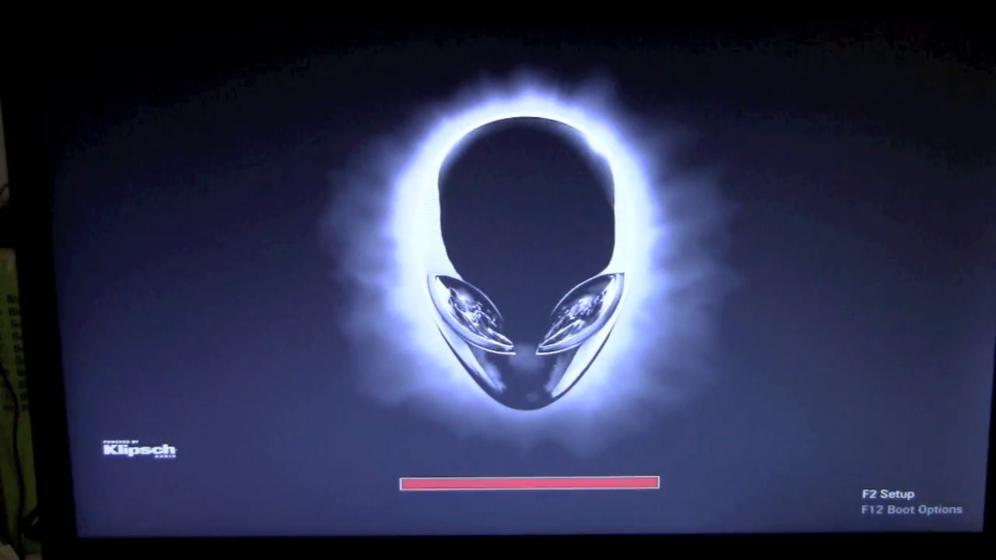
Enter the BIOS setup with F2 at the Alienware splash screen
{"action": "key", "text": "f2"}
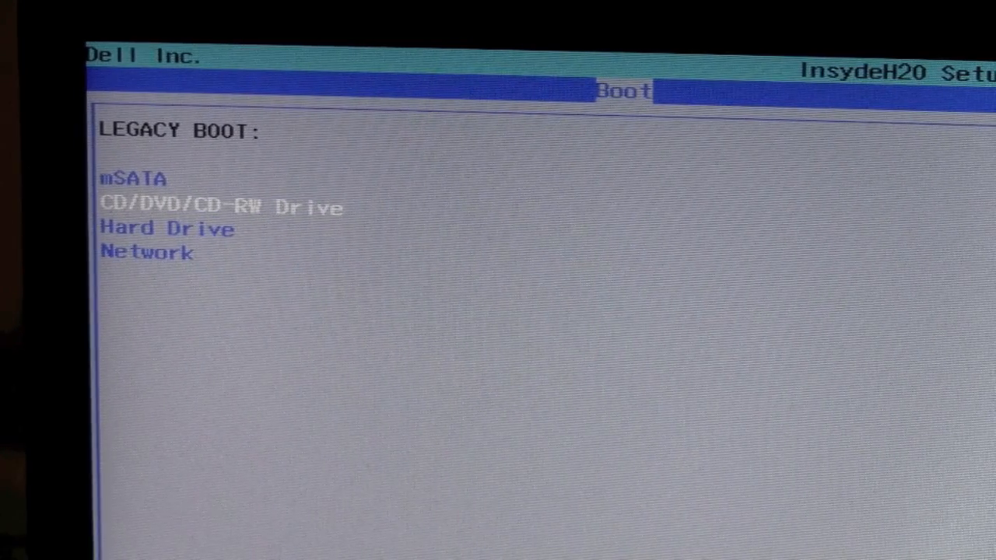
Move down the Legacy Boot list toward the mSATA, CD/DVD, hard drive, network ordering
{"action": "key", "text": "Down"}
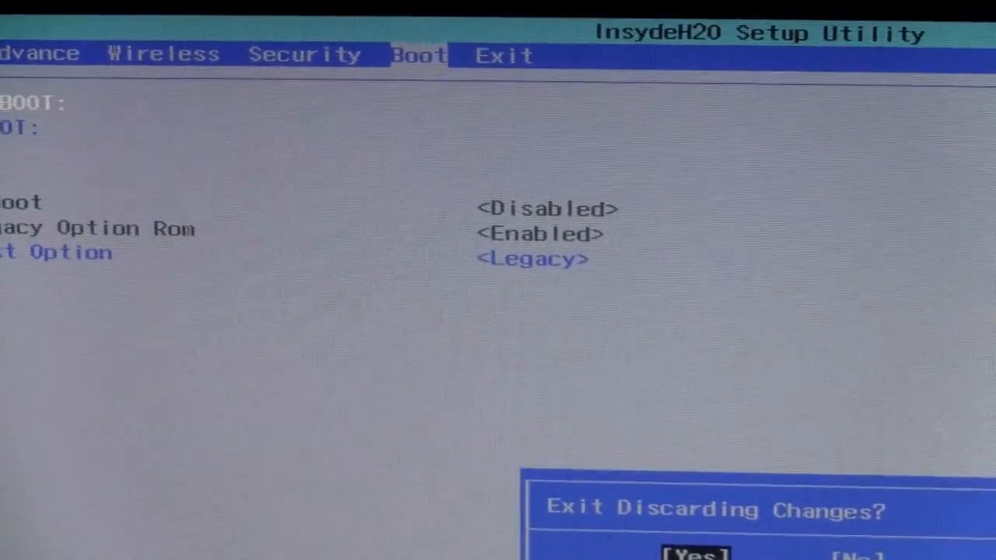
Confirm Yes on the Exit Discarding Changes prompt so the machine reboots
{"action": "left_click", "coordinate": [694, 551]}
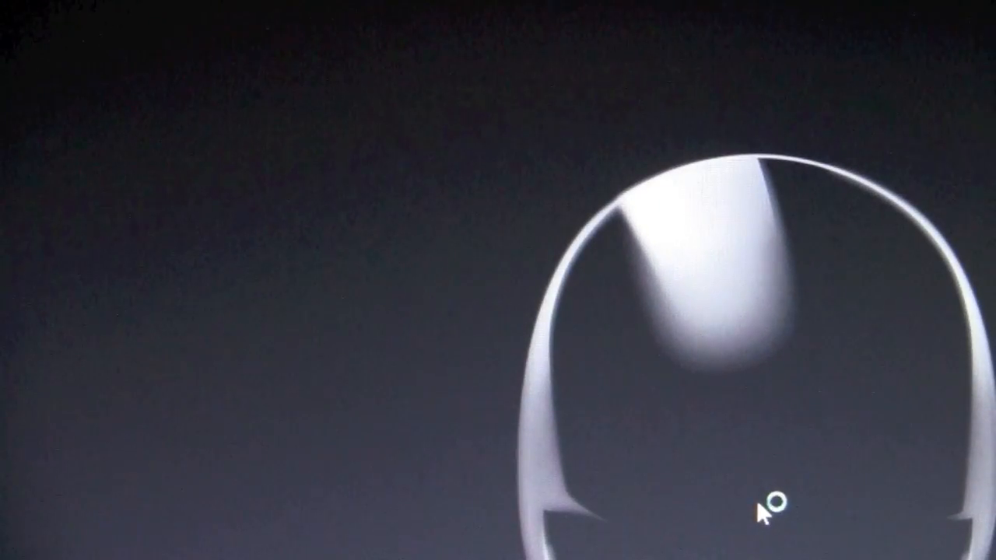